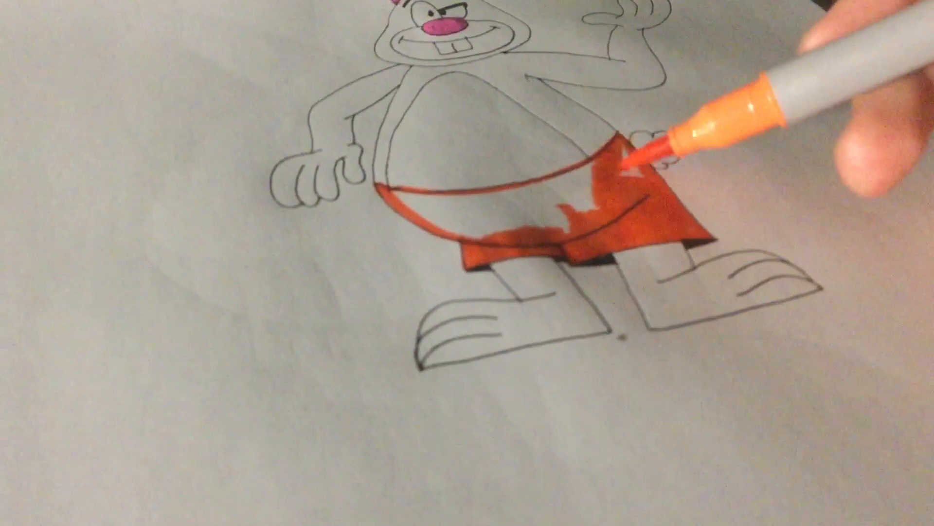
drag(649, 149, 405, 191)
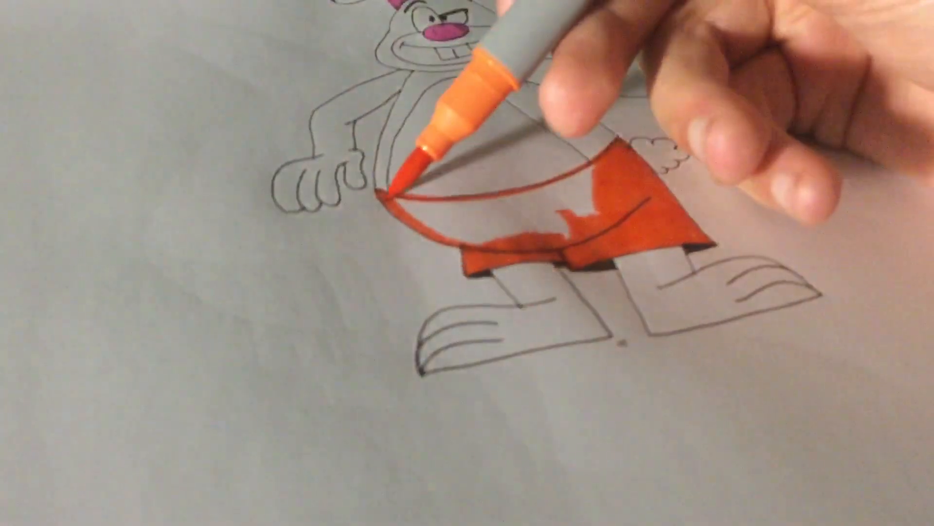